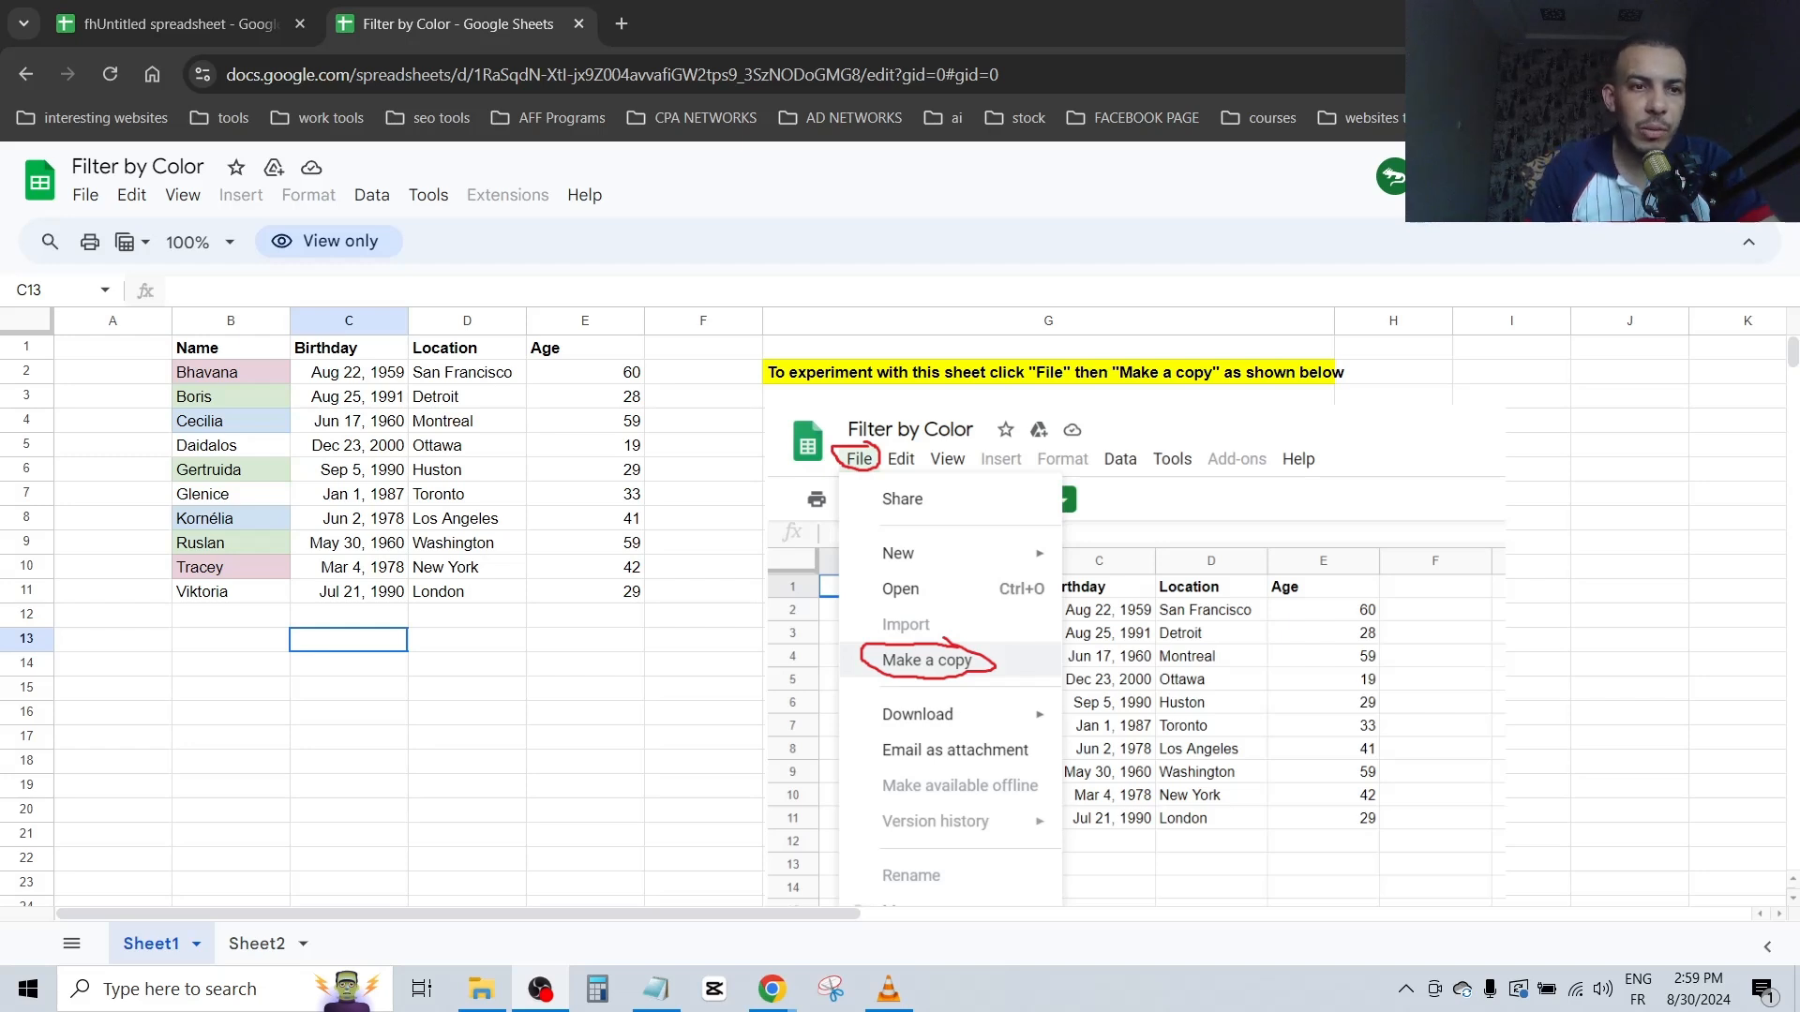
mouse_move(332, 321)
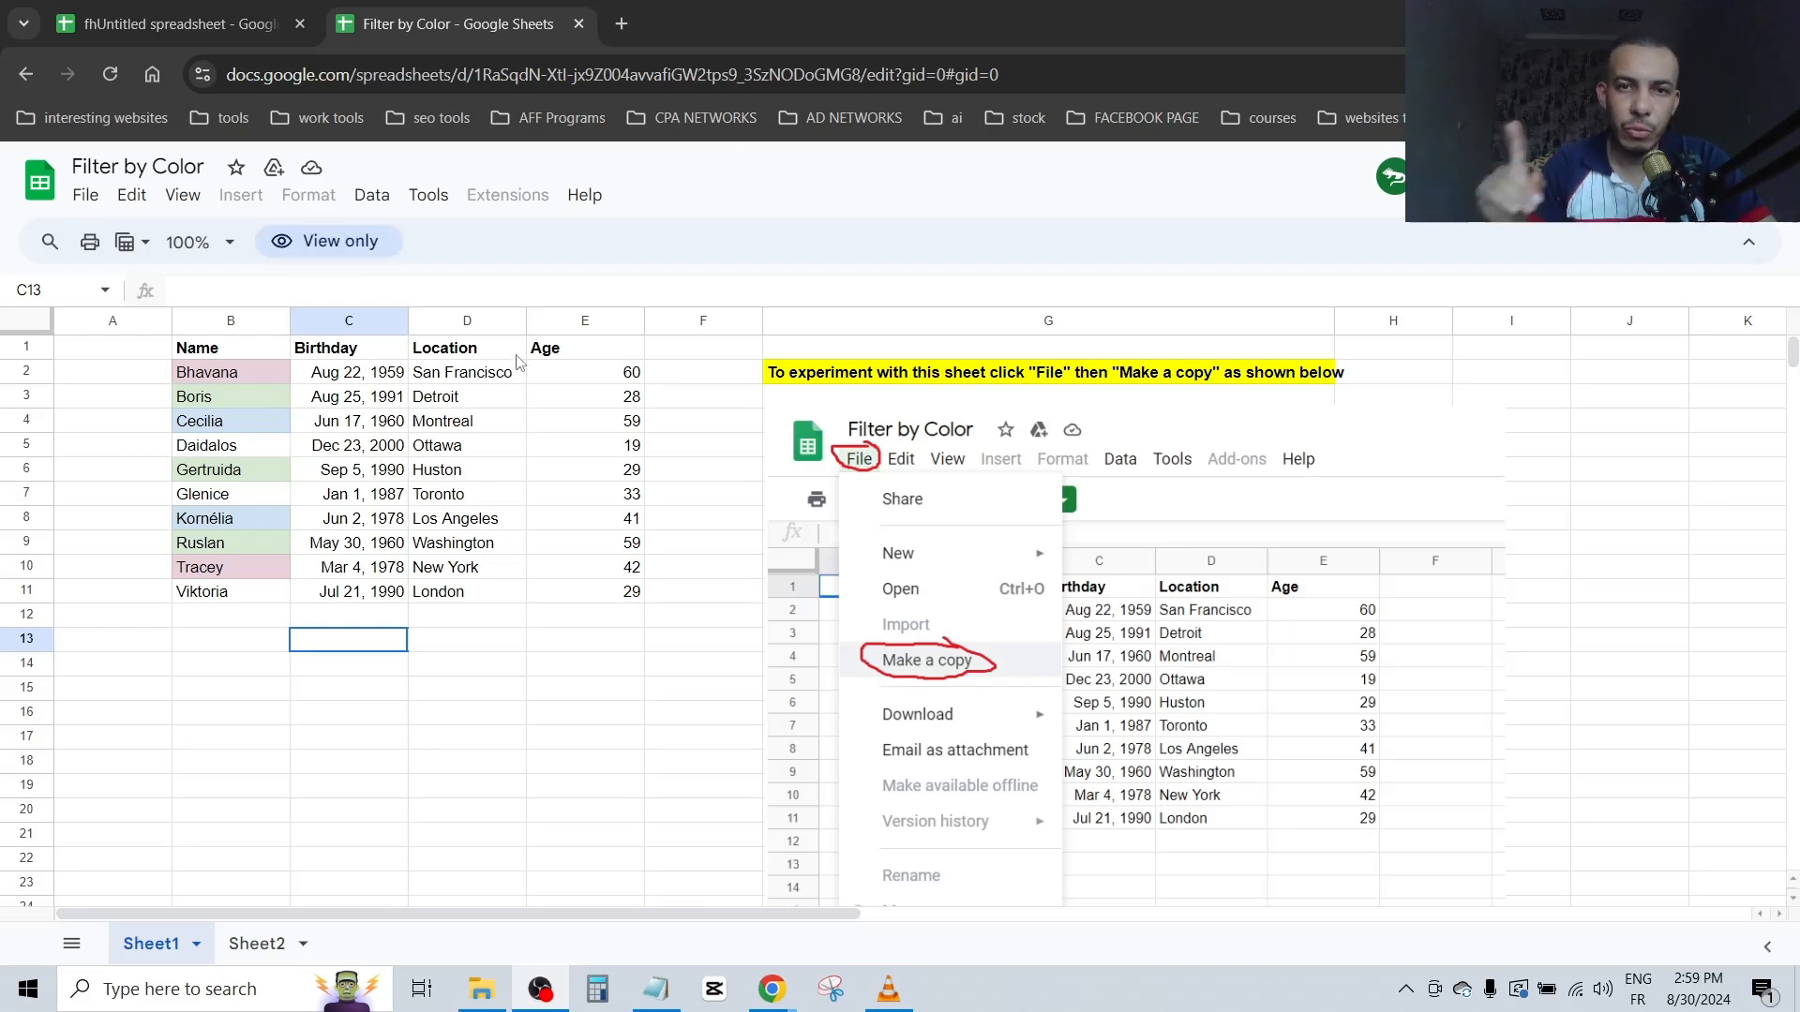
mouse_move(327, 241)
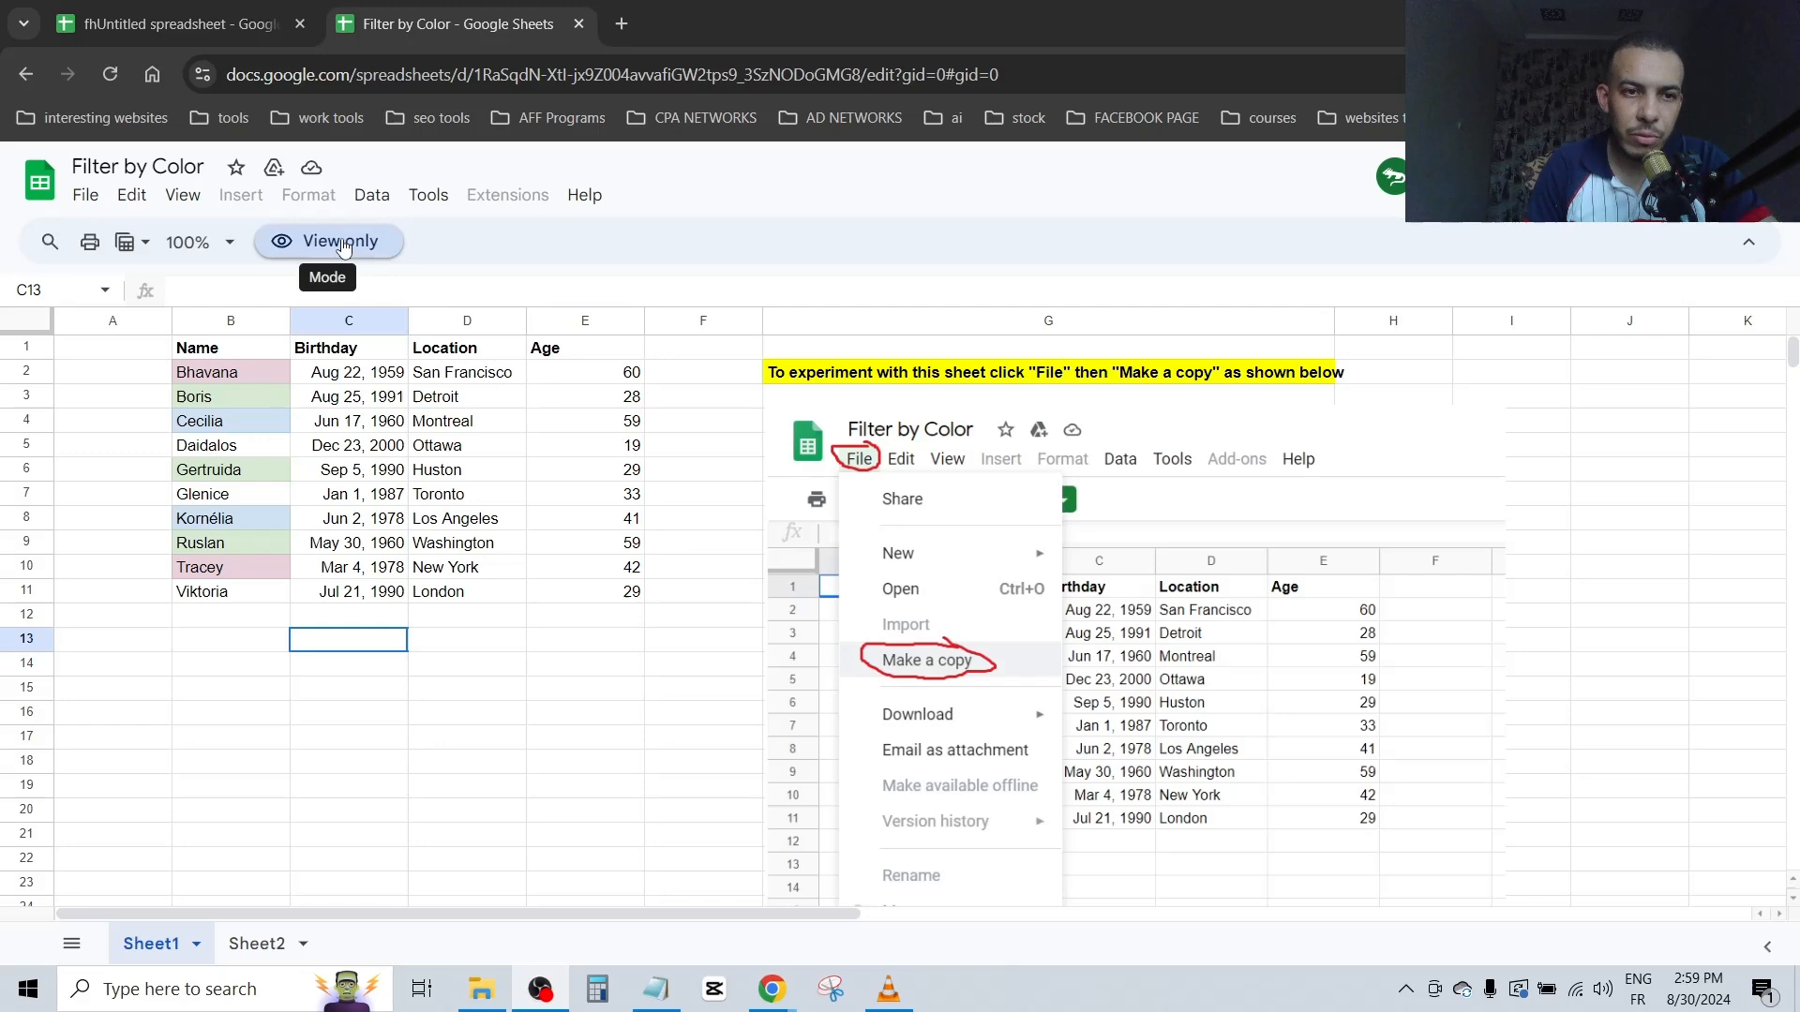
- Send the owner a request for edit access to Filter by Color
left_click(339, 241)
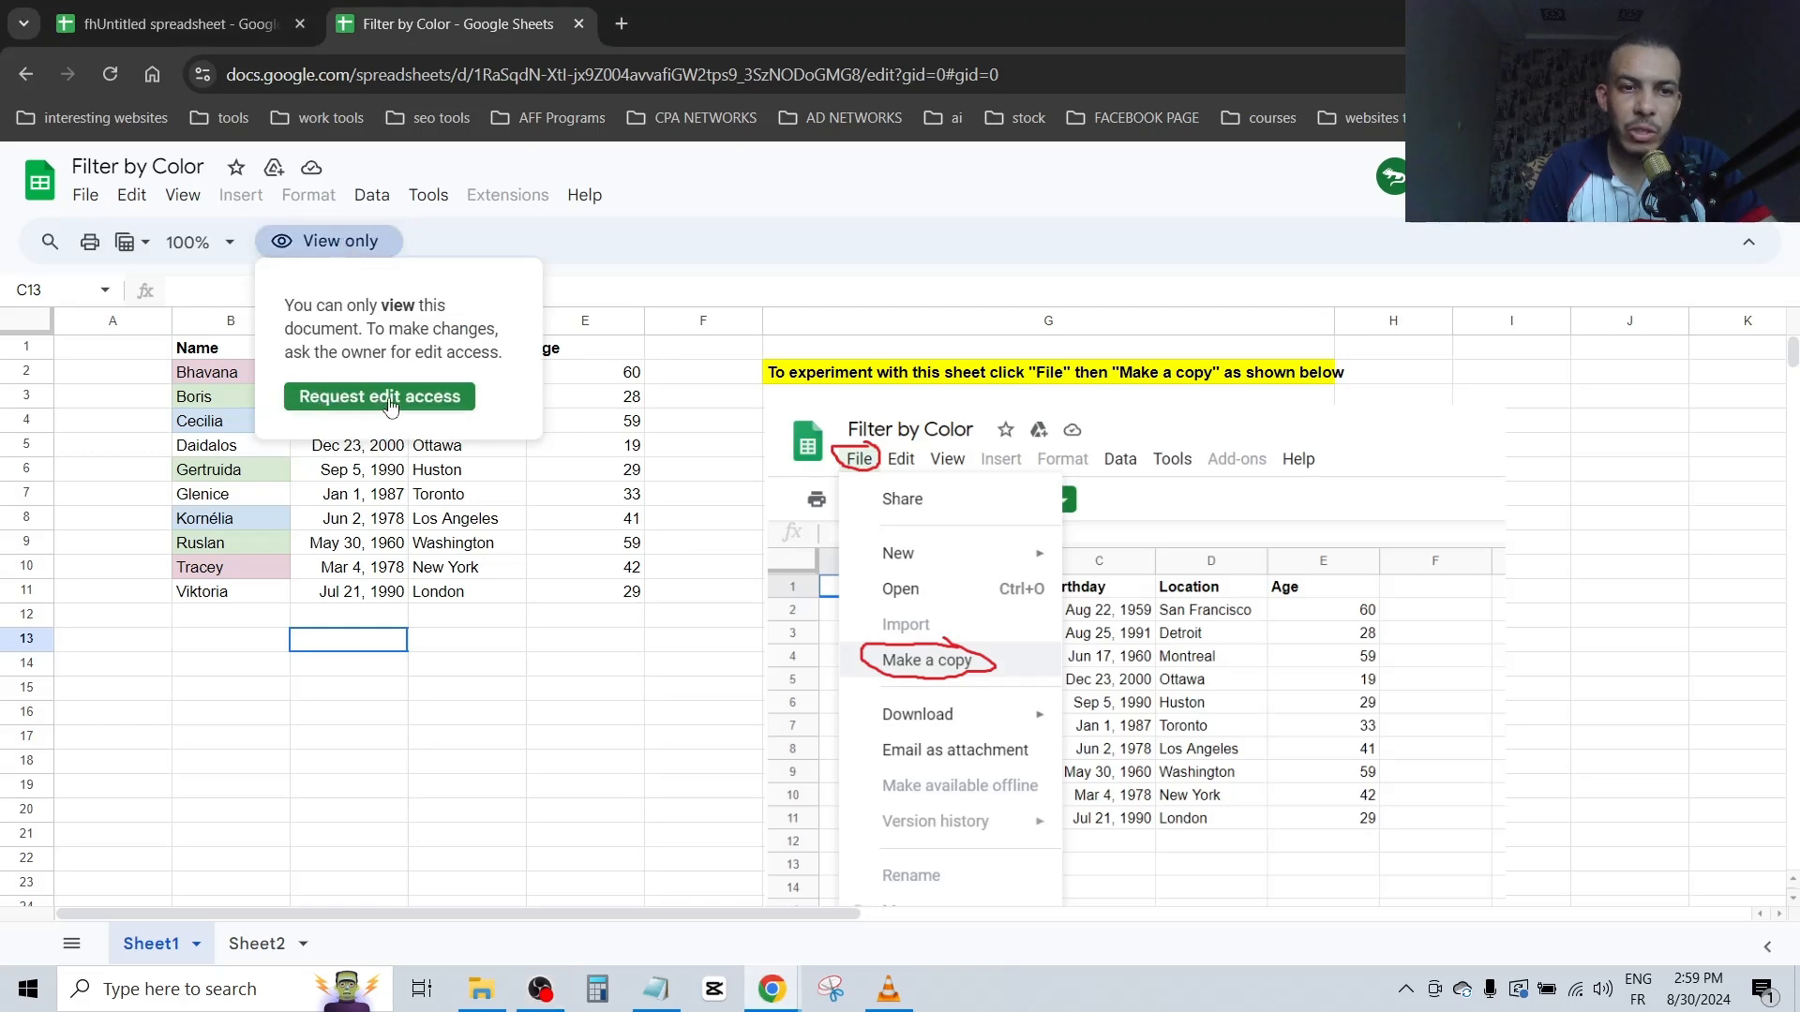
left_click(925, 660)
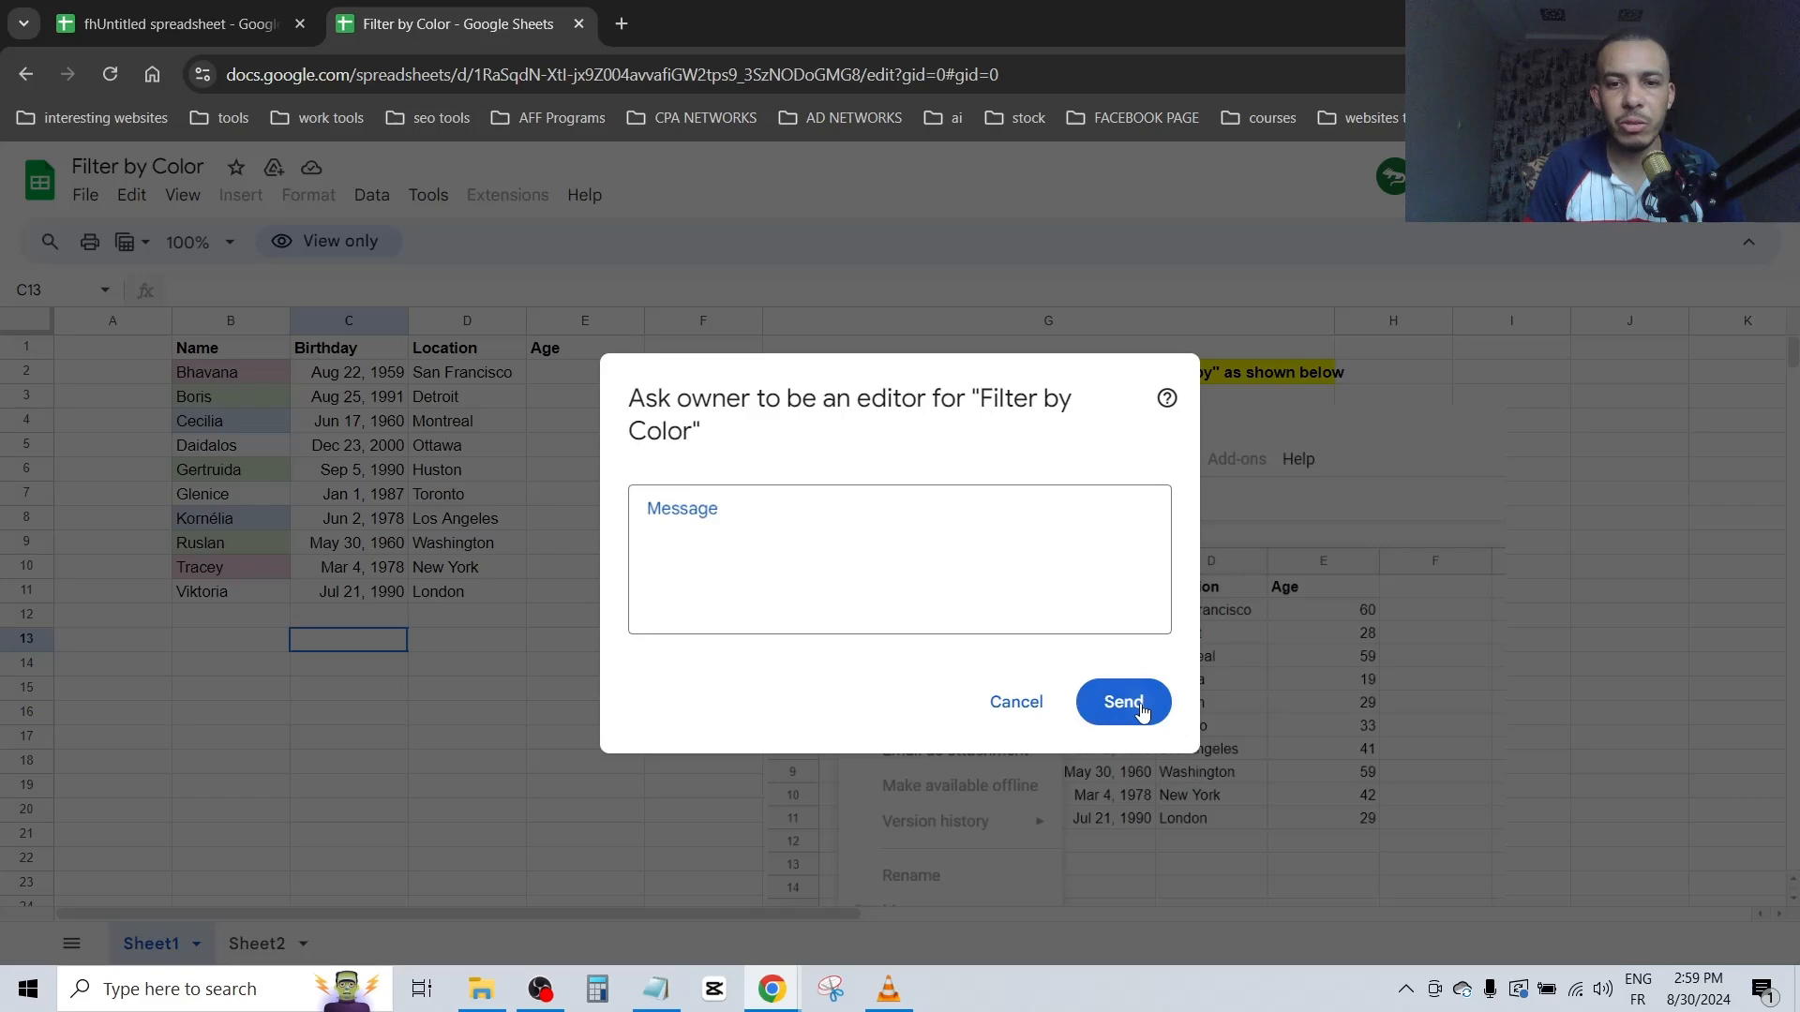
left_click(1121, 701)
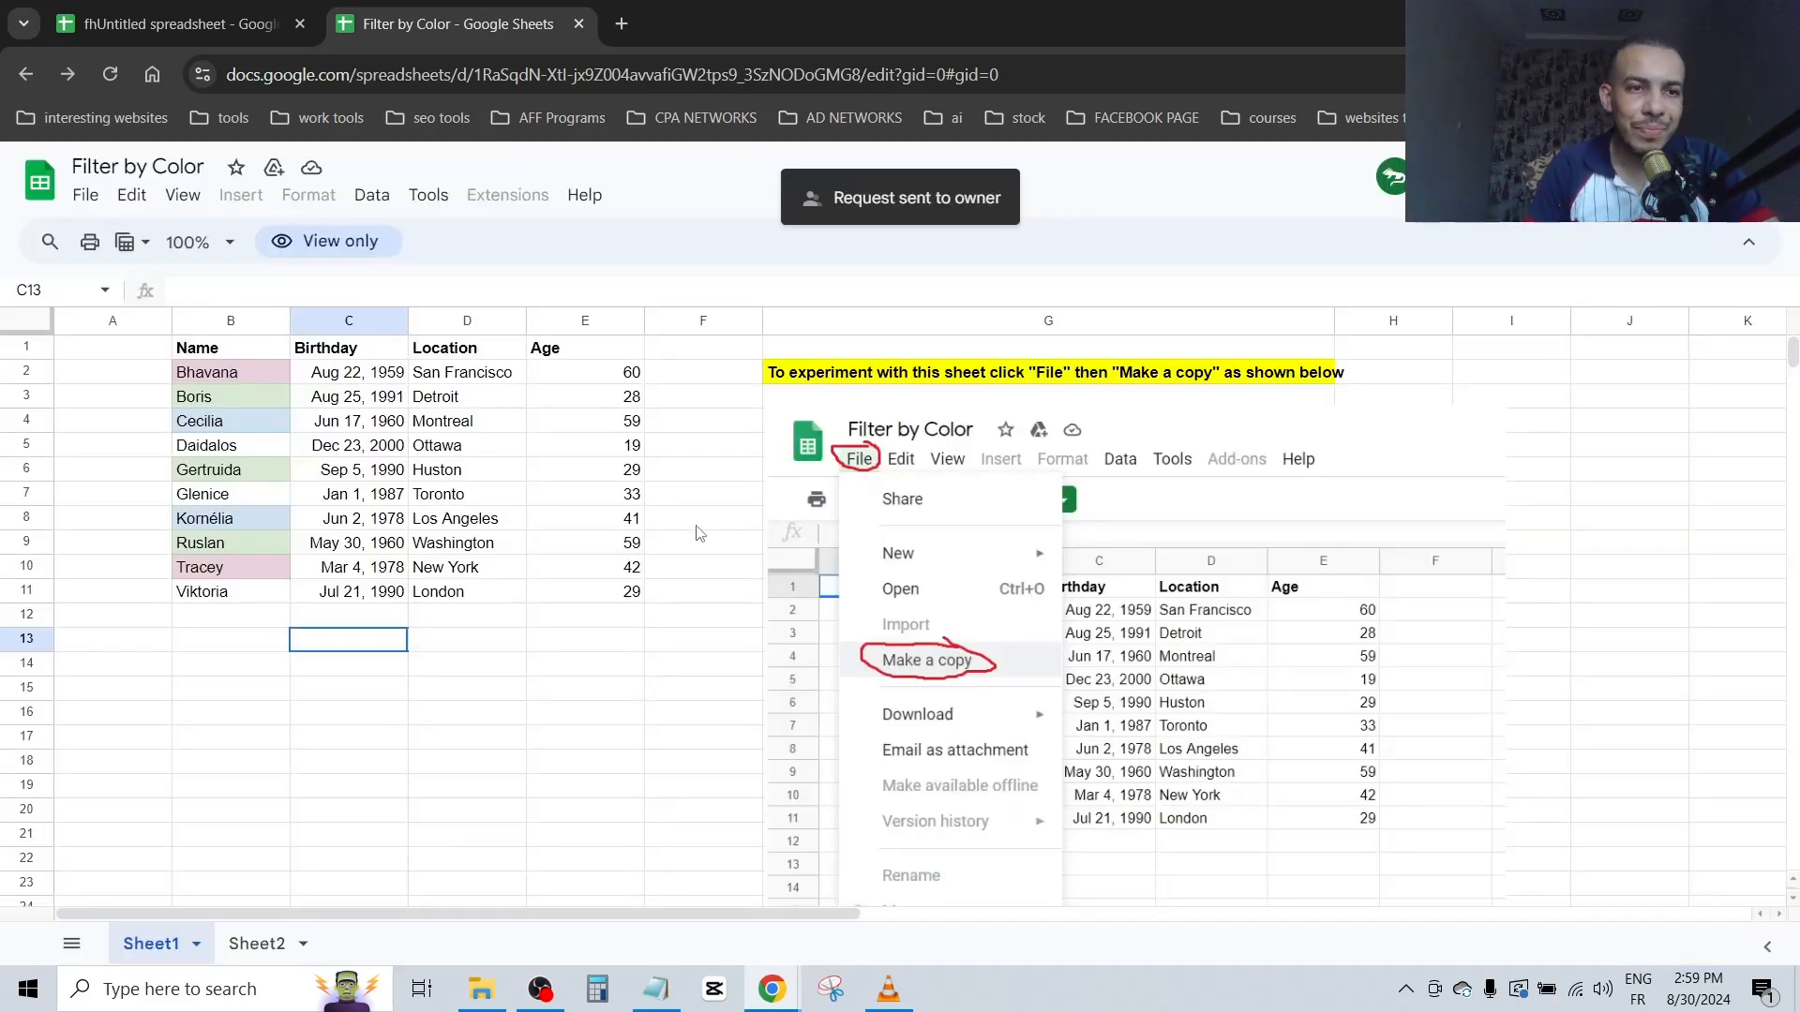
- Duplicate the sheet as 'Copy of Filter by Color' using File > Make a copy
left_click(84, 194)
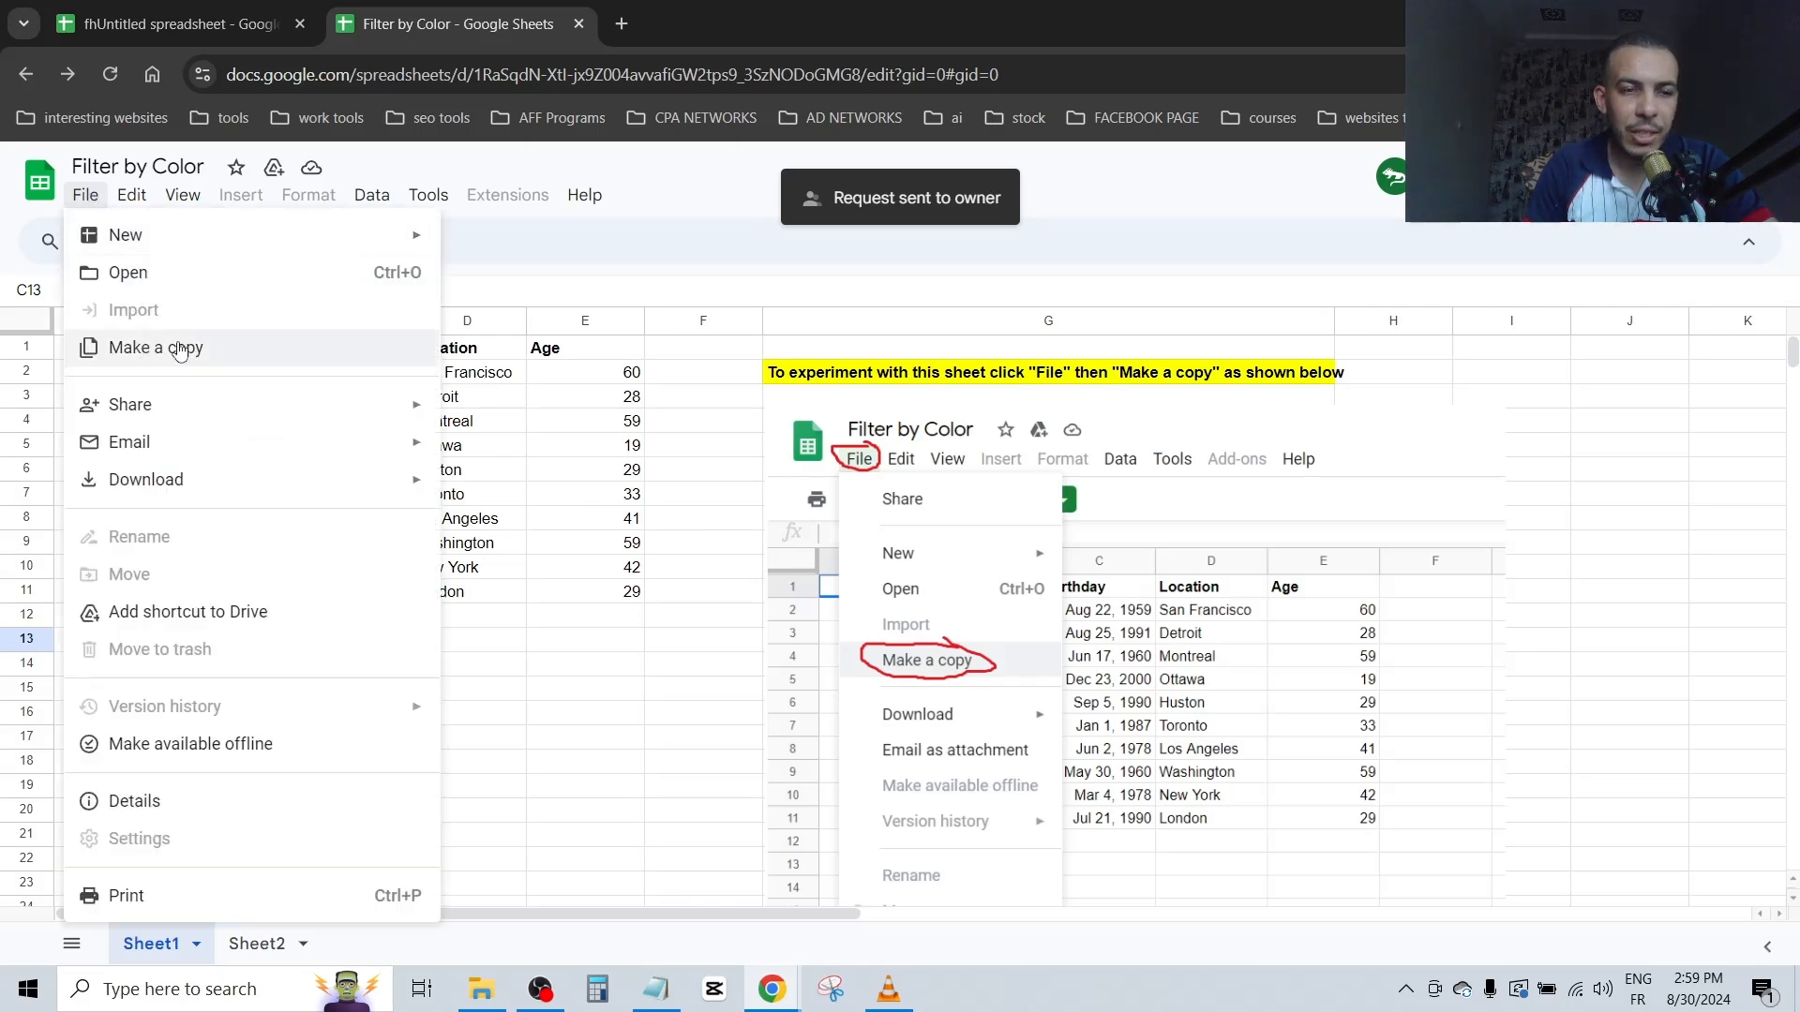
mouse_move(191, 354)
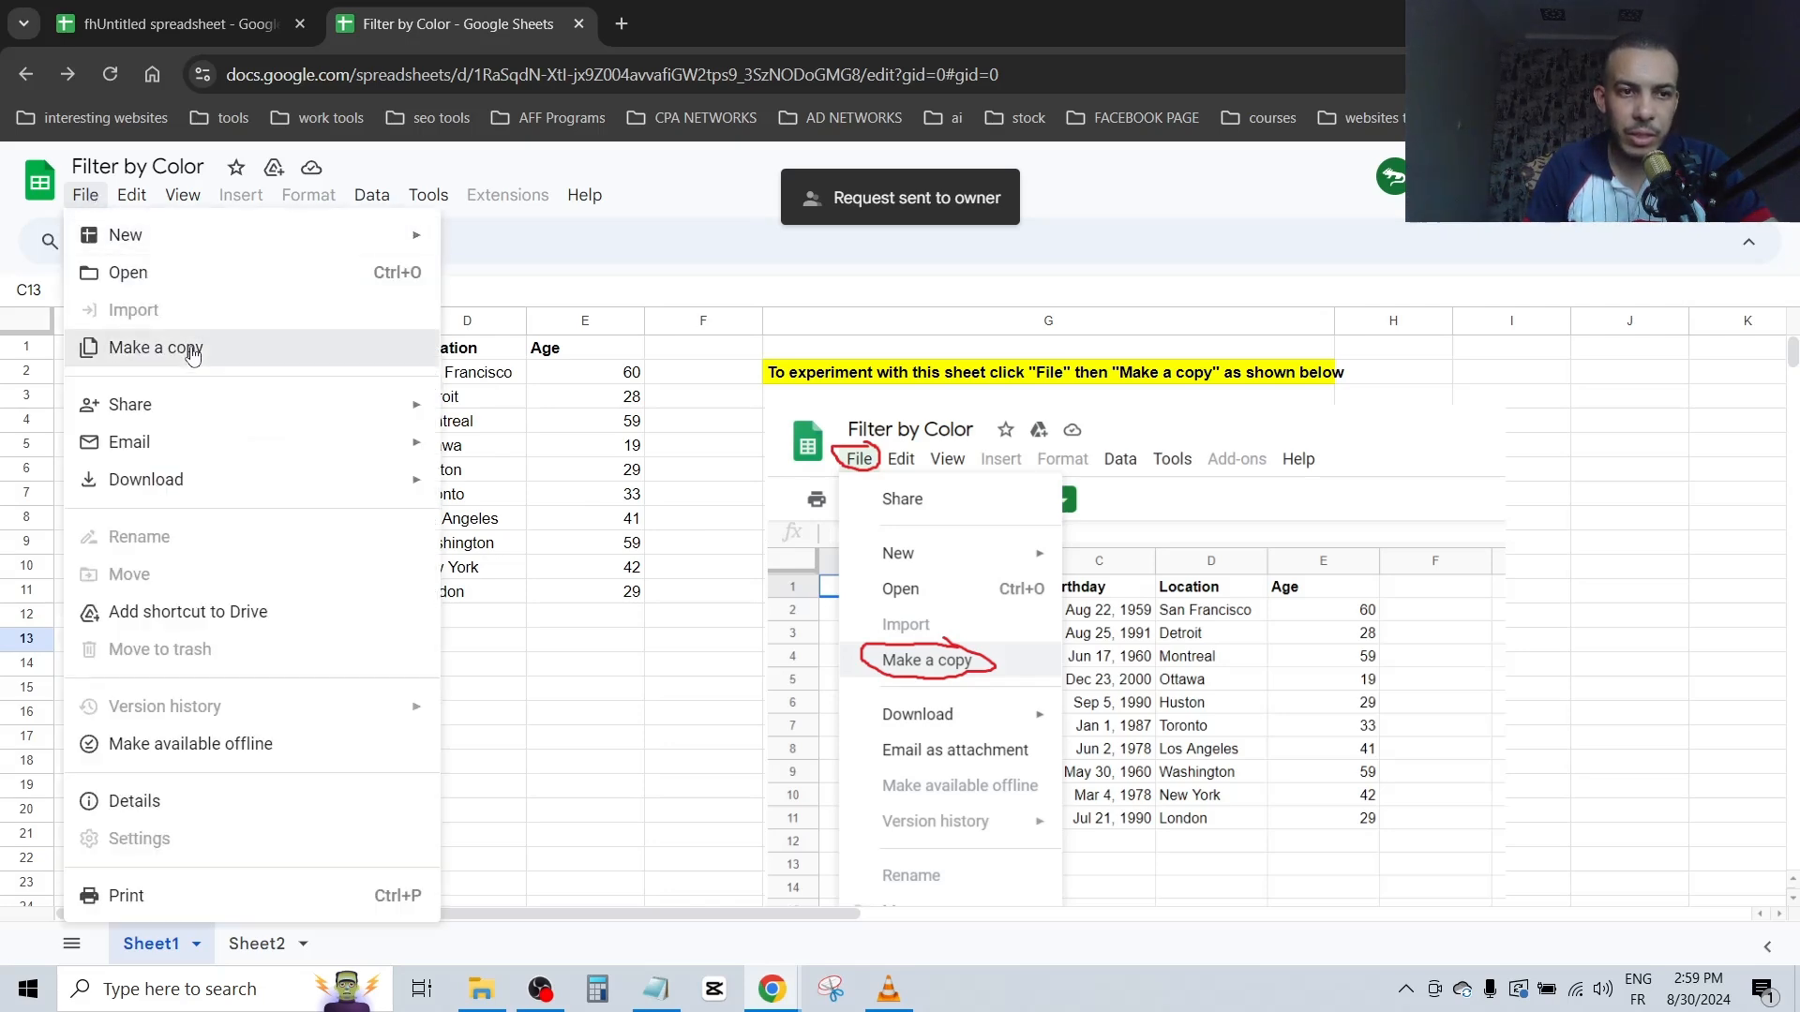
left_click(154, 348)
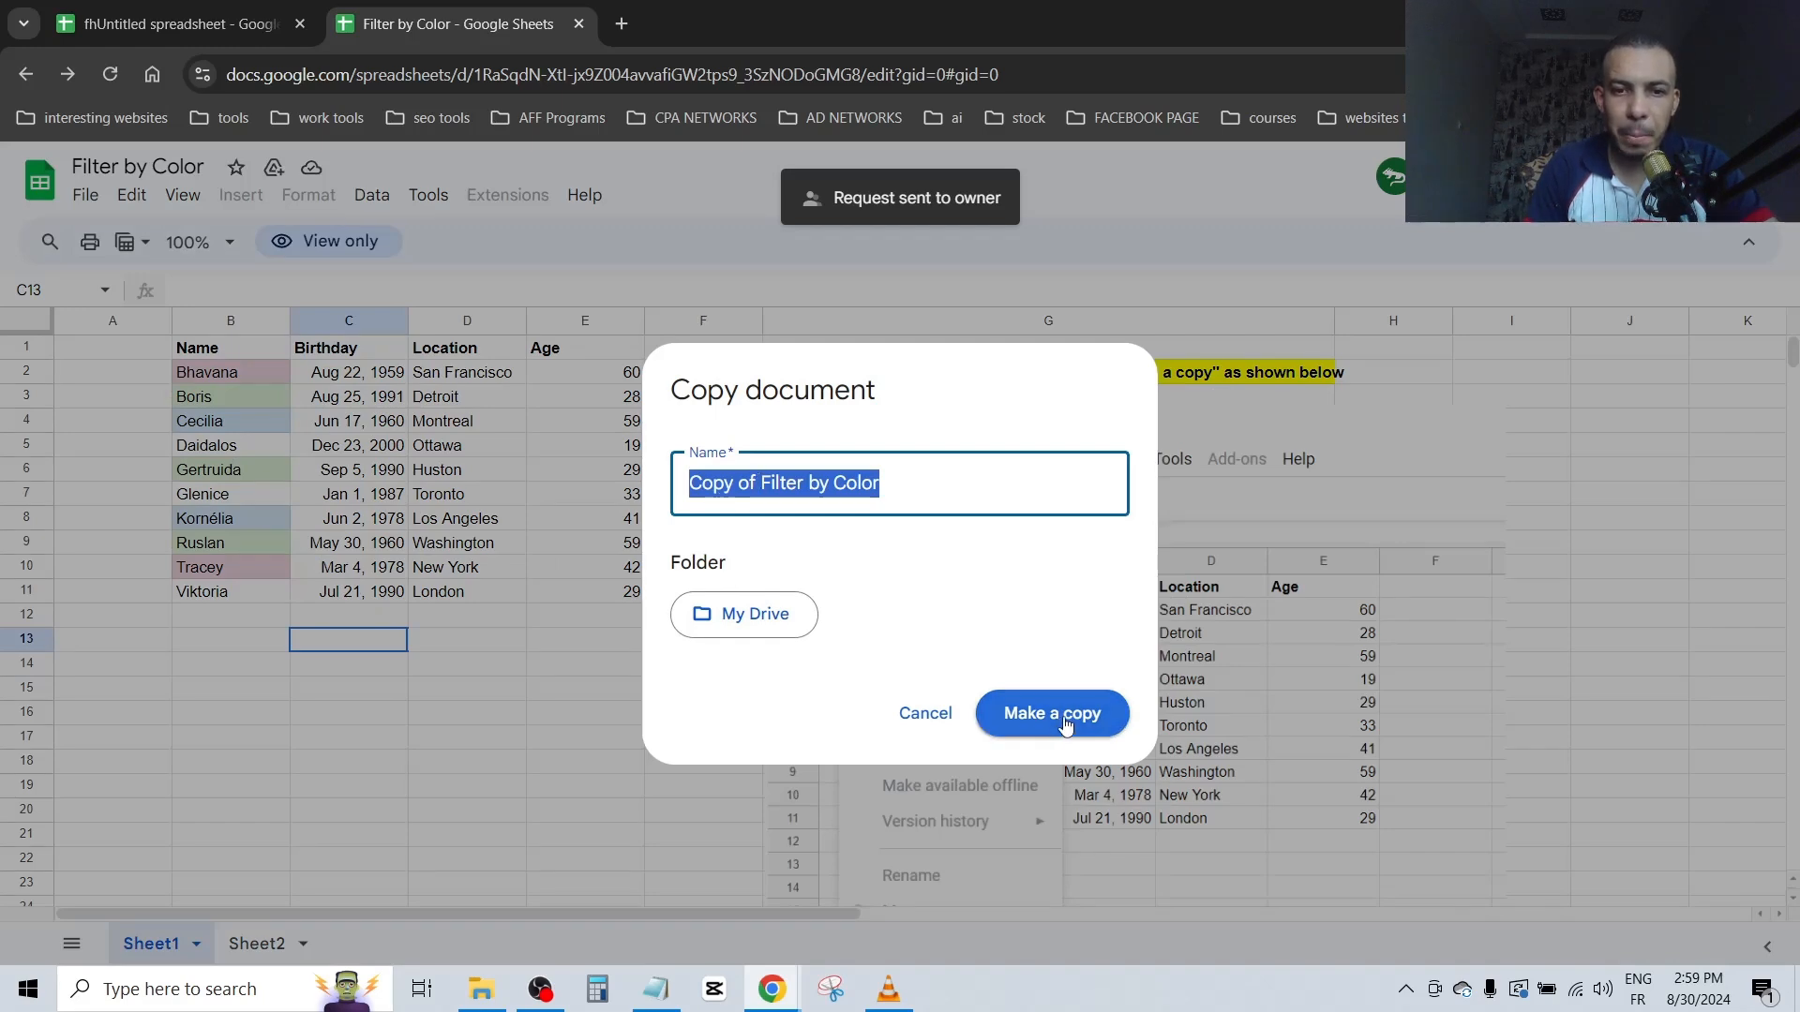
left_click(1050, 712)
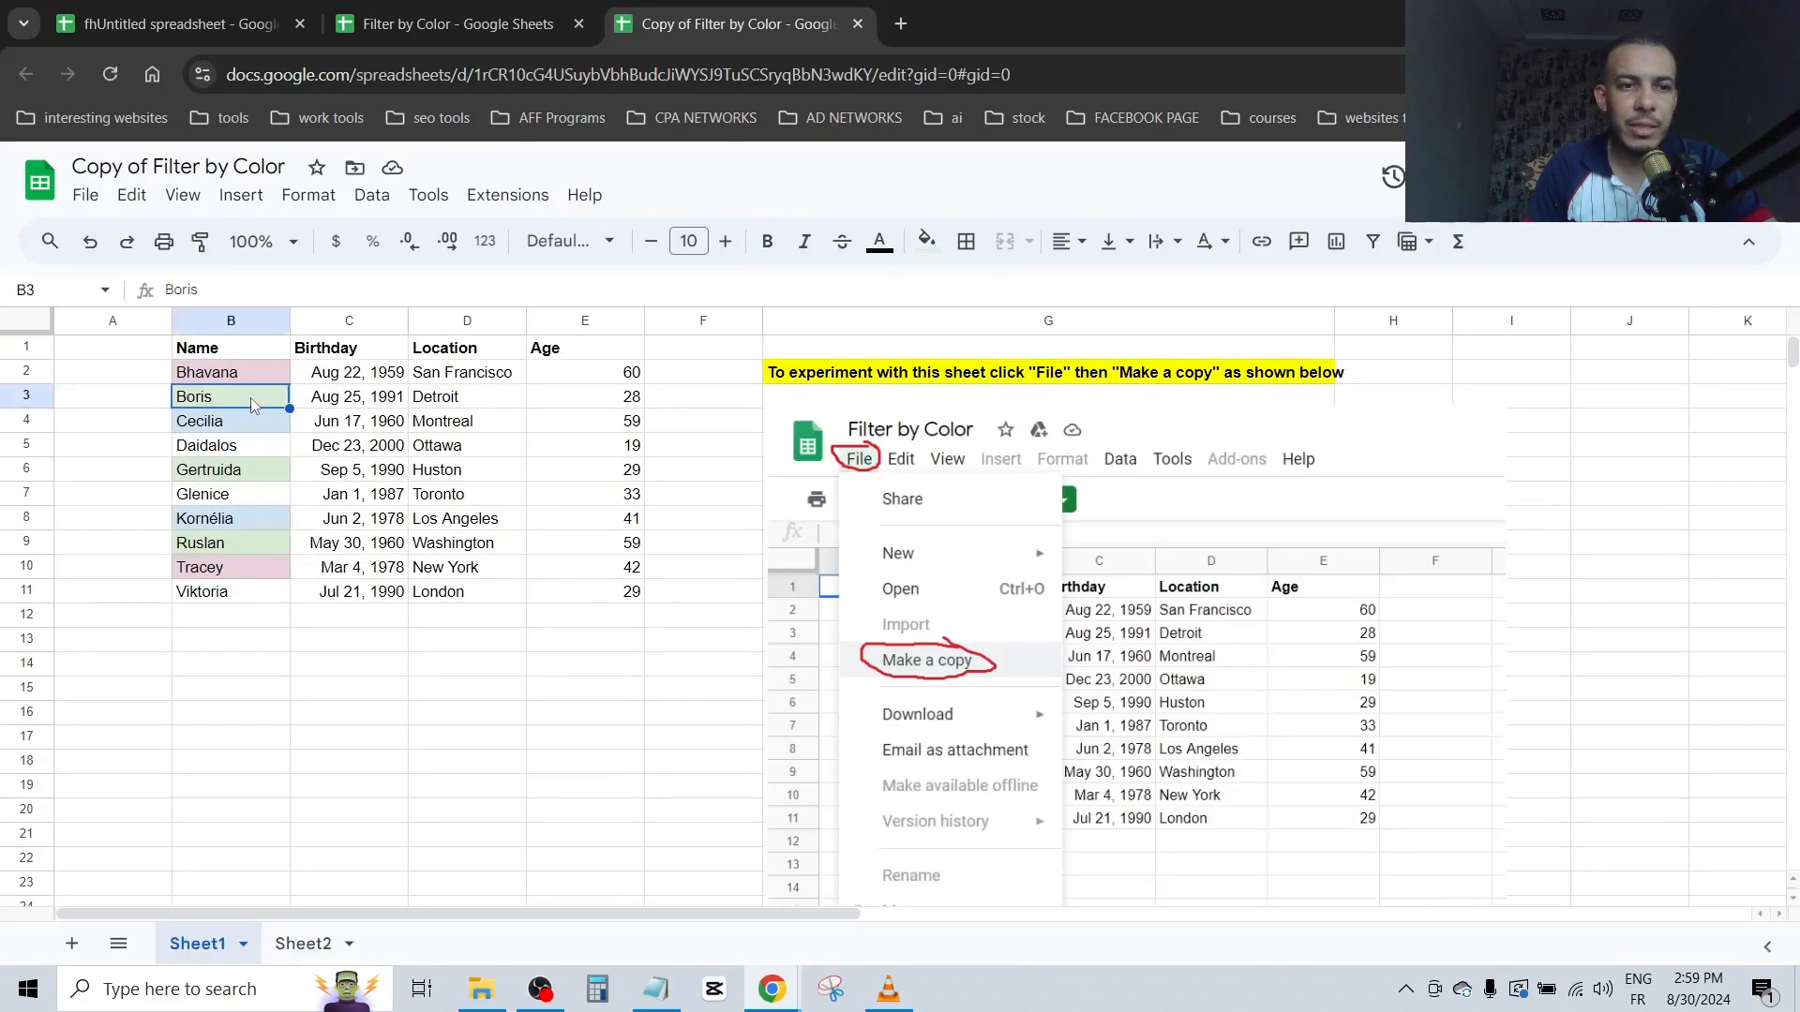
- Type 'hgfn' over a table entry, then select the Age value in E6
type("hgfn")
left_click(348, 420)
type("ndghhf")
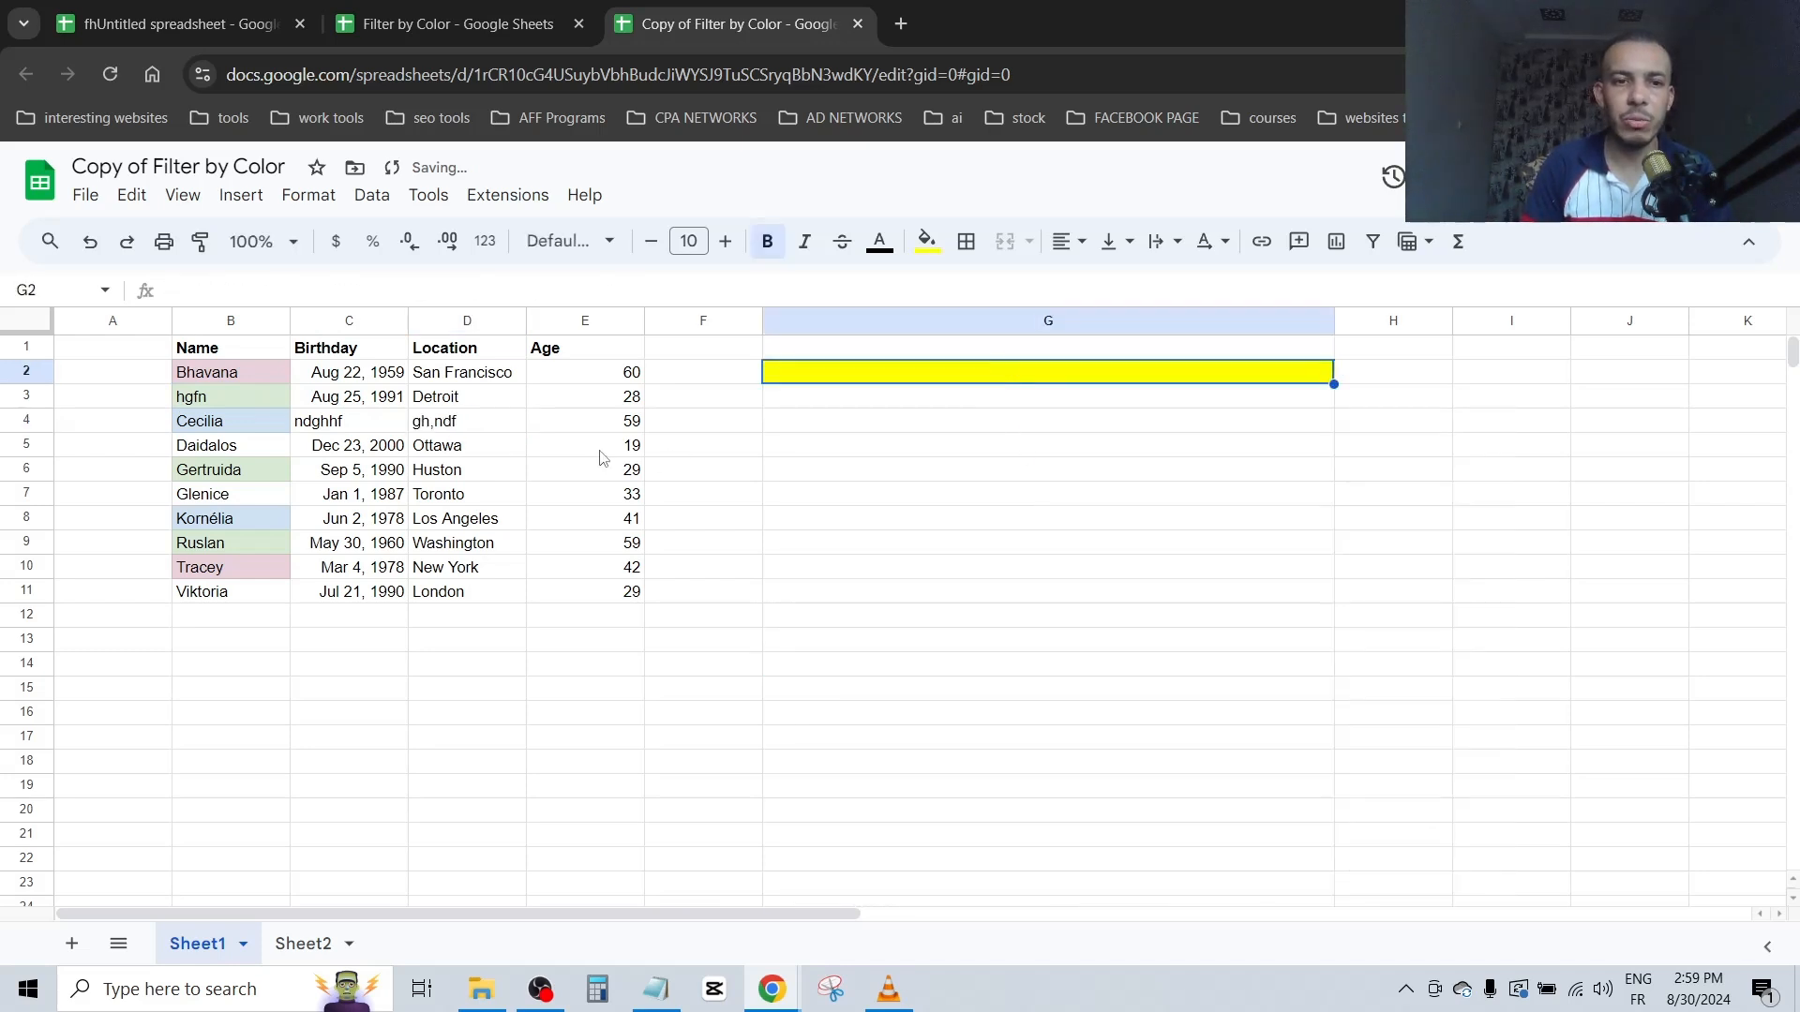
left_click(584, 469)
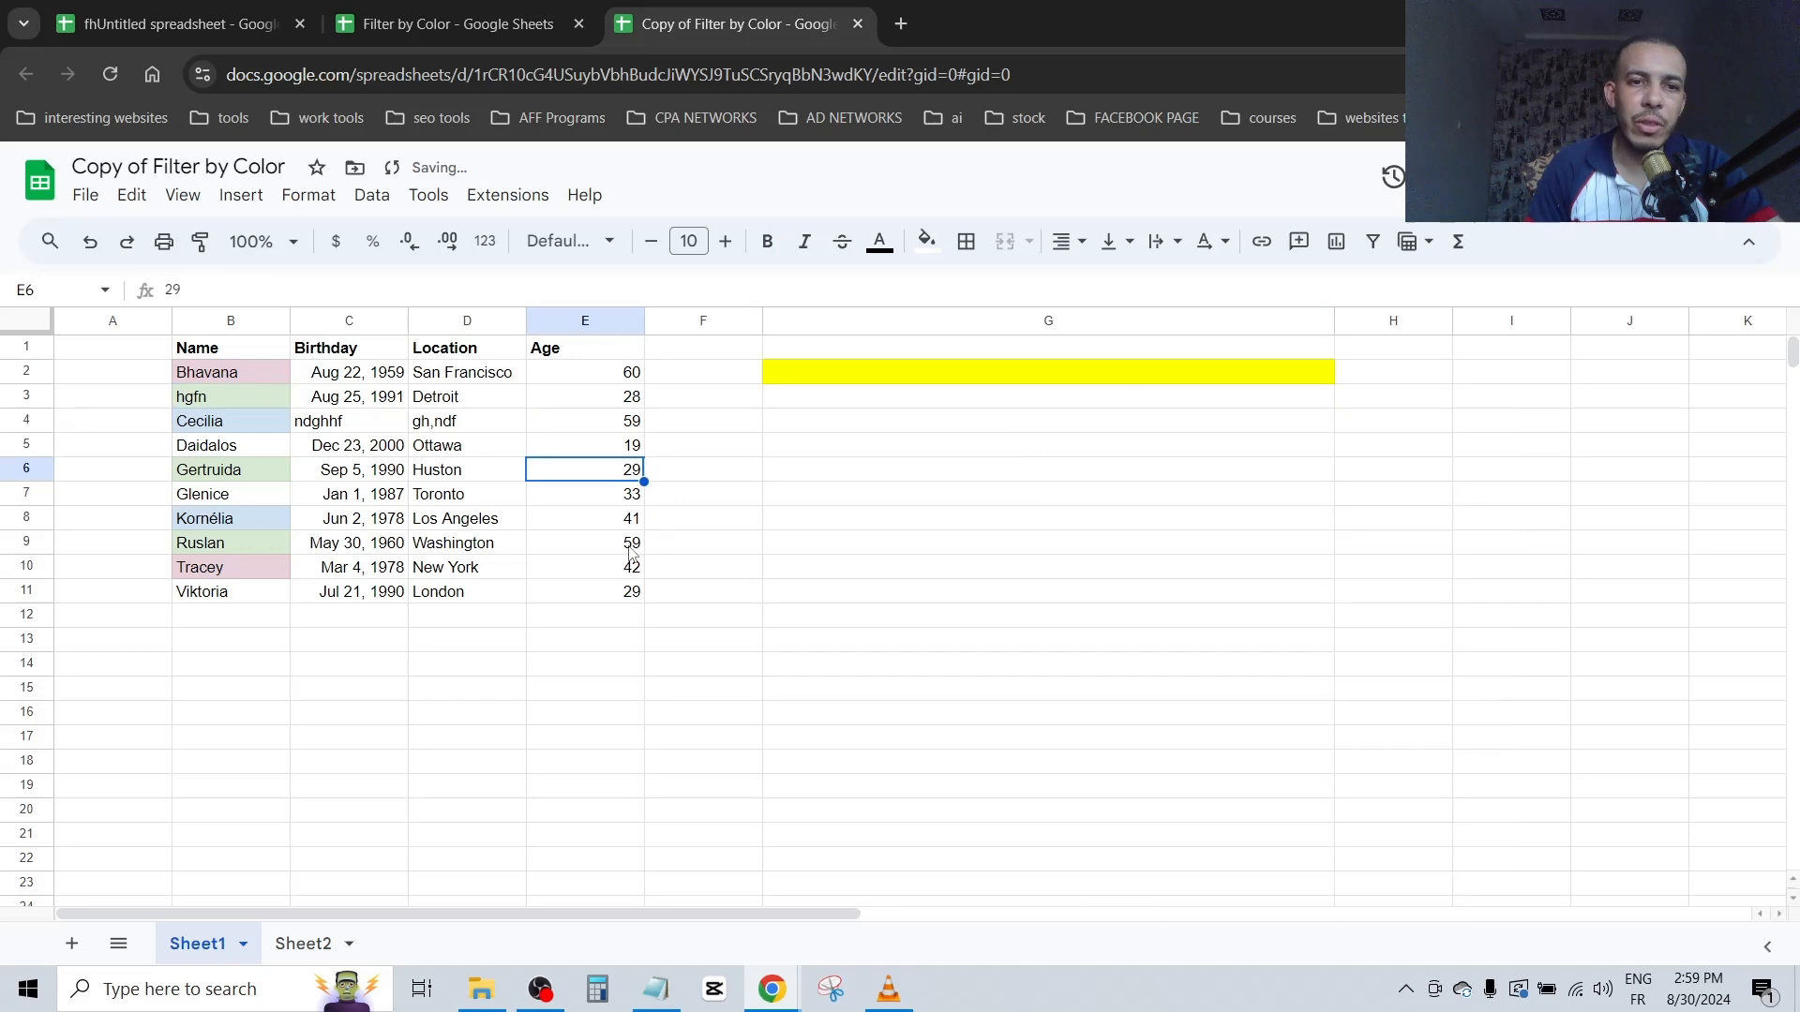